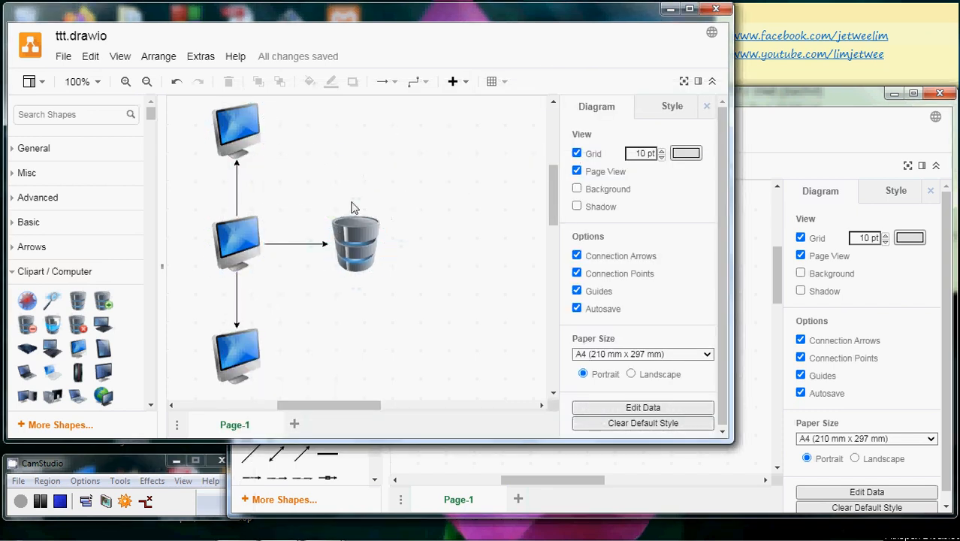
pyautogui.moveTo(432, 218)
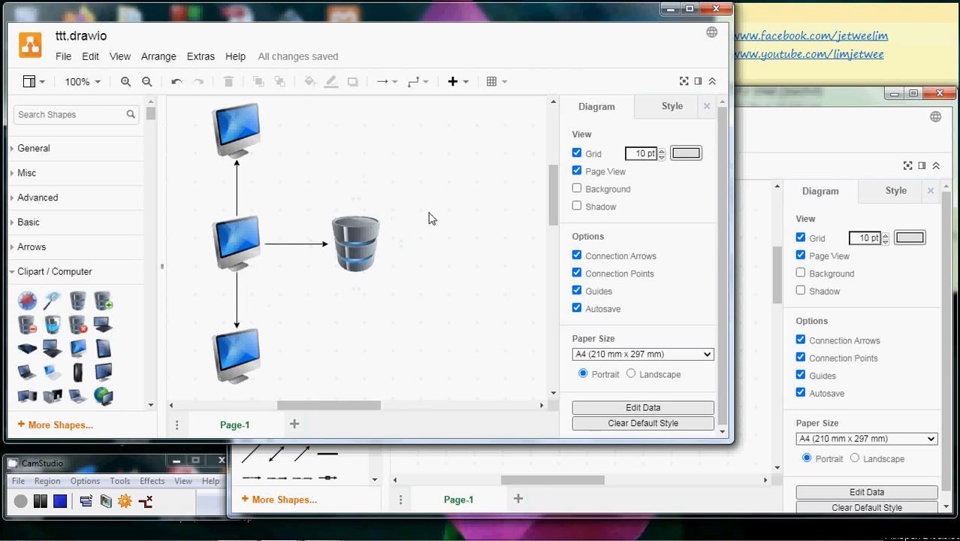
pyautogui.moveTo(808, 132)
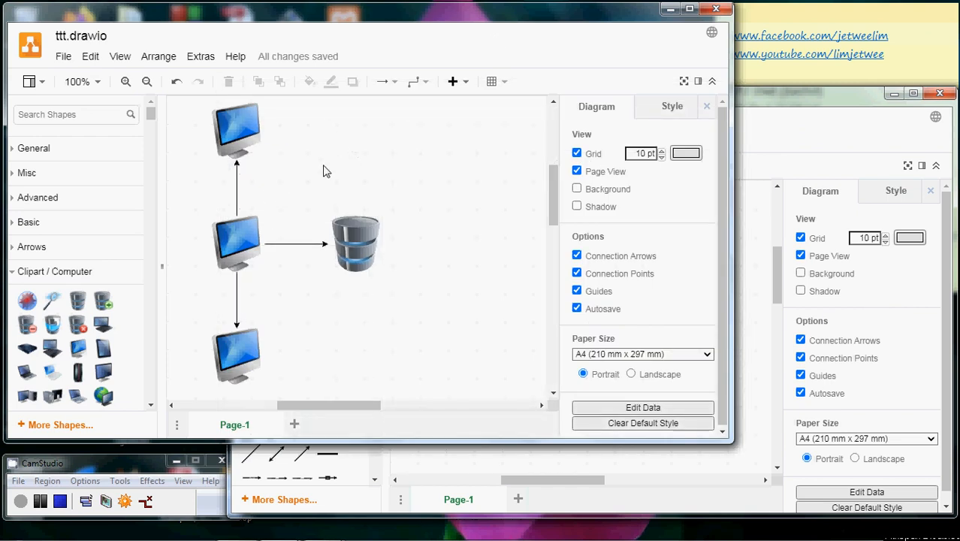
pyautogui.moveTo(814, 129)
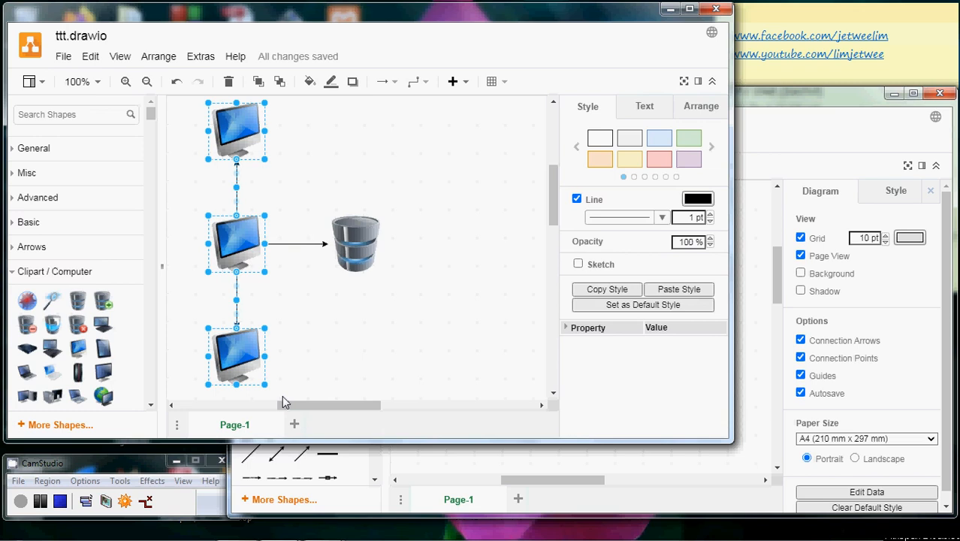
pyautogui.moveTo(63, 58)
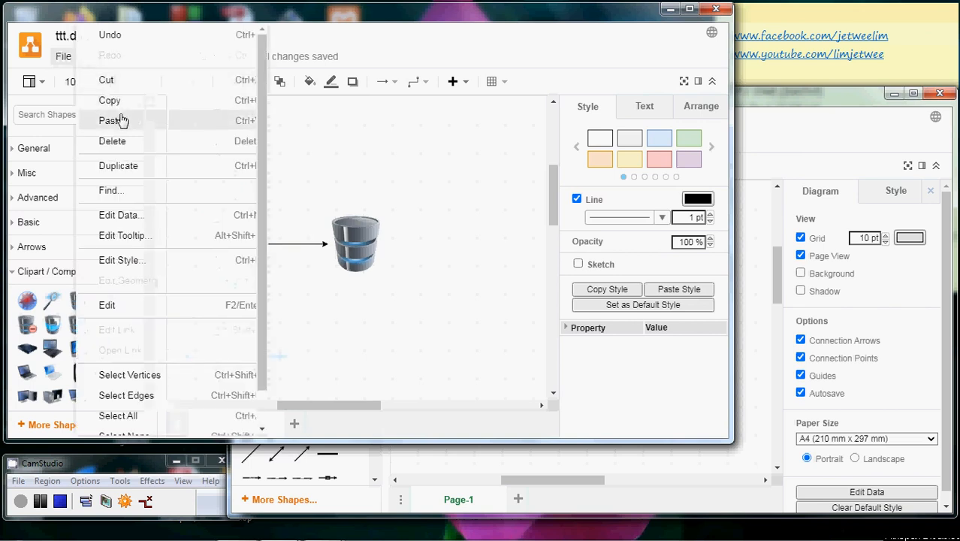
pyautogui.moveTo(201, 99)
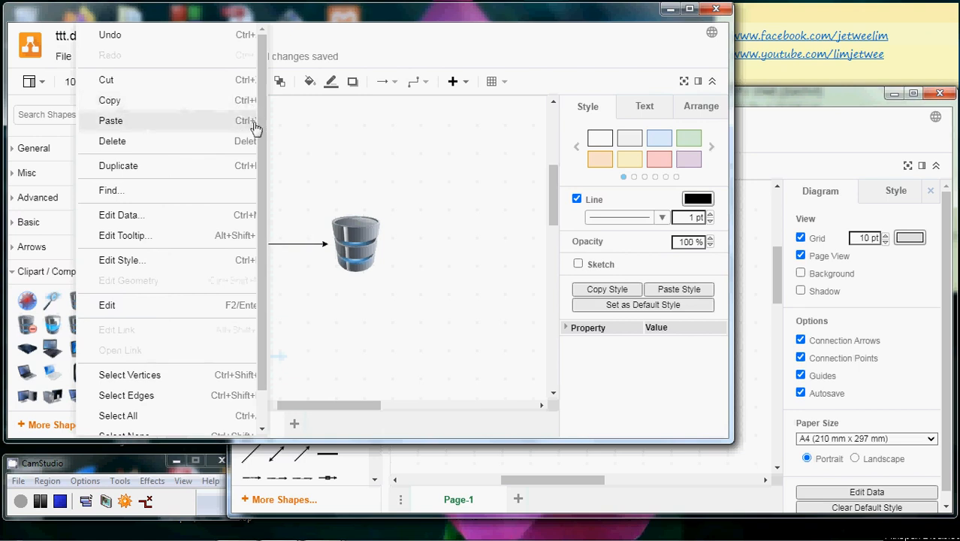
pyautogui.moveTo(109, 99)
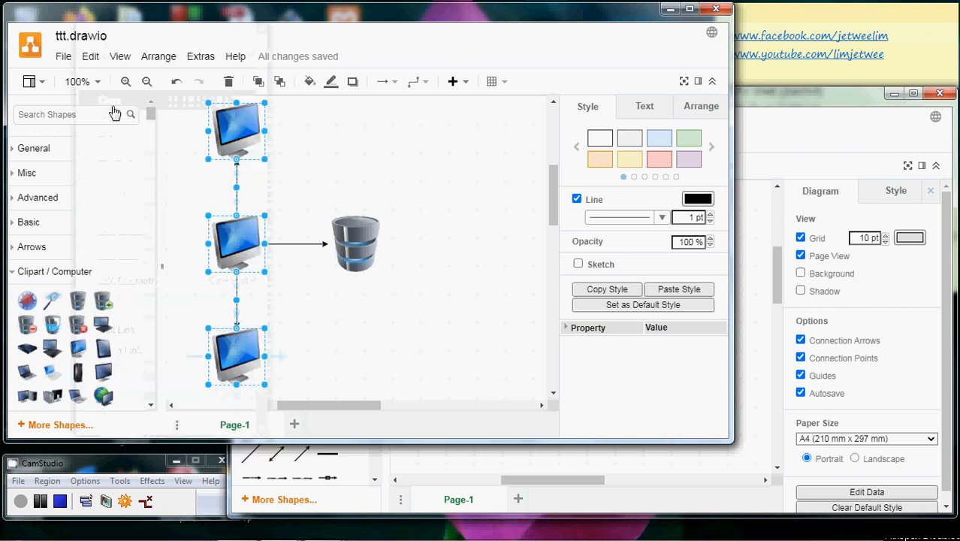
pyautogui.moveTo(793, 122)
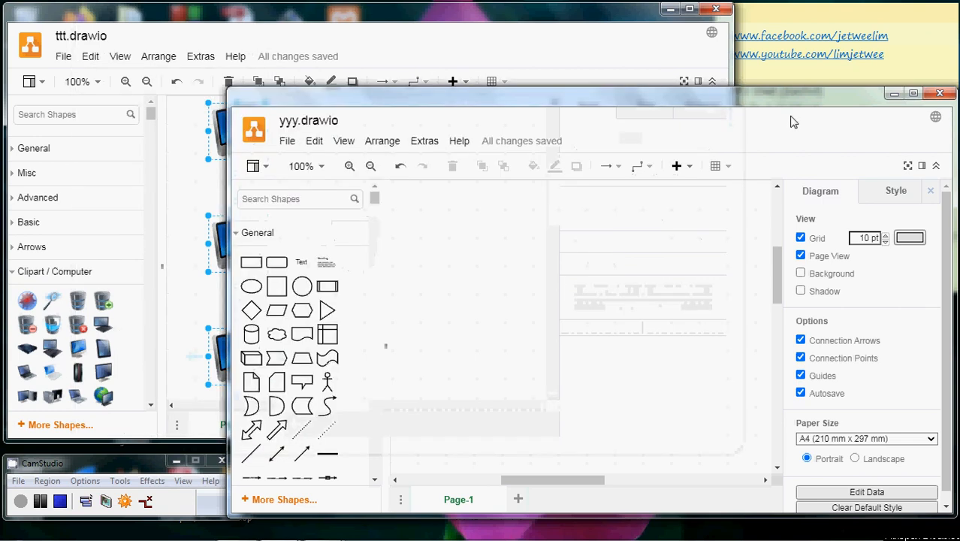
pyautogui.moveTo(321, 151)
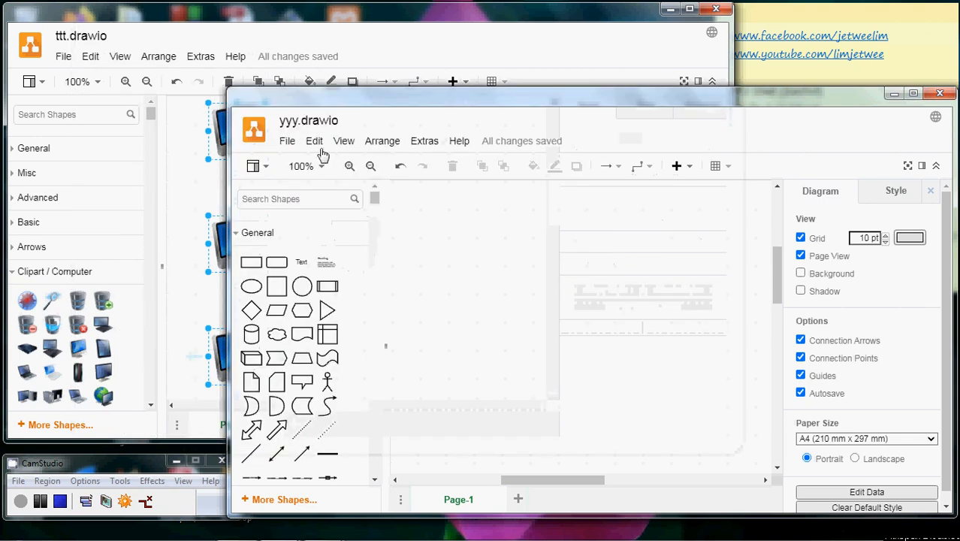
# - Bring the empty yyy.drawio diagram window to the foreground over ttt.drawio
pyautogui.click(314, 141)
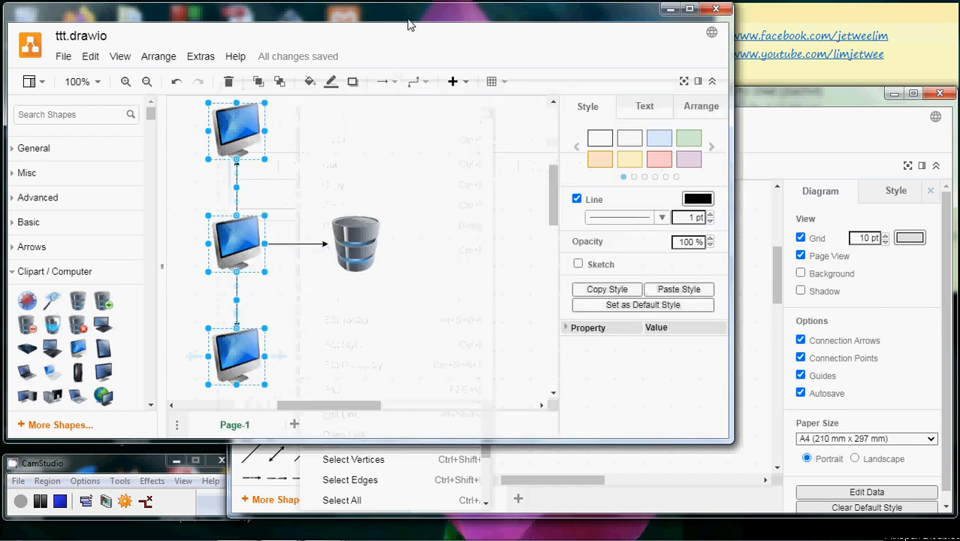
# - Switch back to the ttt.drawio window with its three PC icons still selected
pyautogui.click(90, 57)
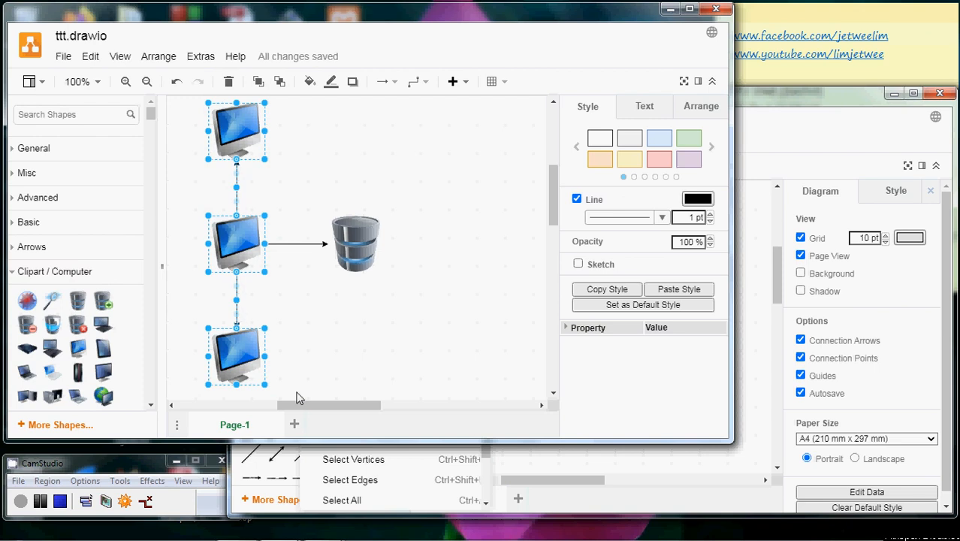
pyautogui.moveTo(842, 132)
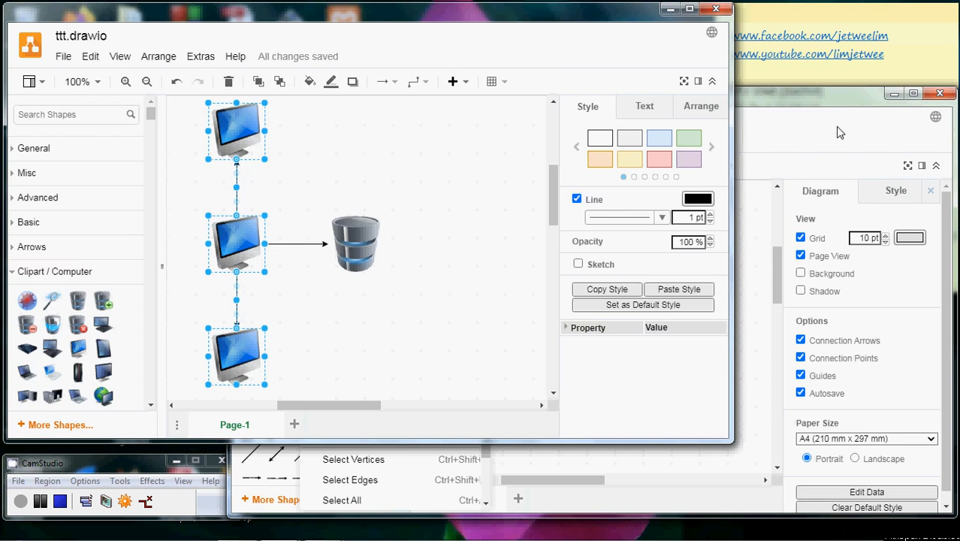